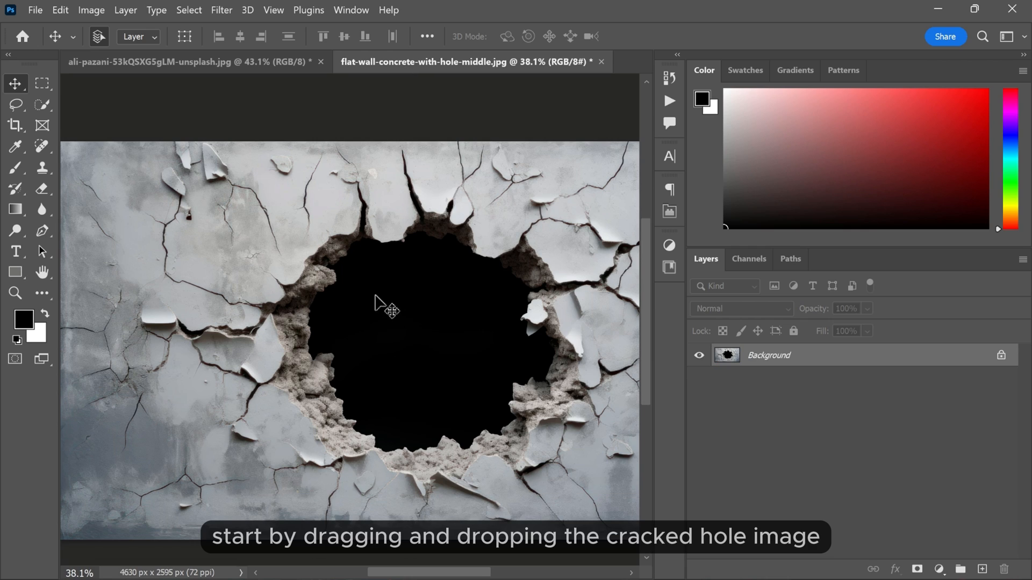
Step: Drop the cracked concrete hole image into the portrait as Layer 1 and scale it over the face
click(191, 61)
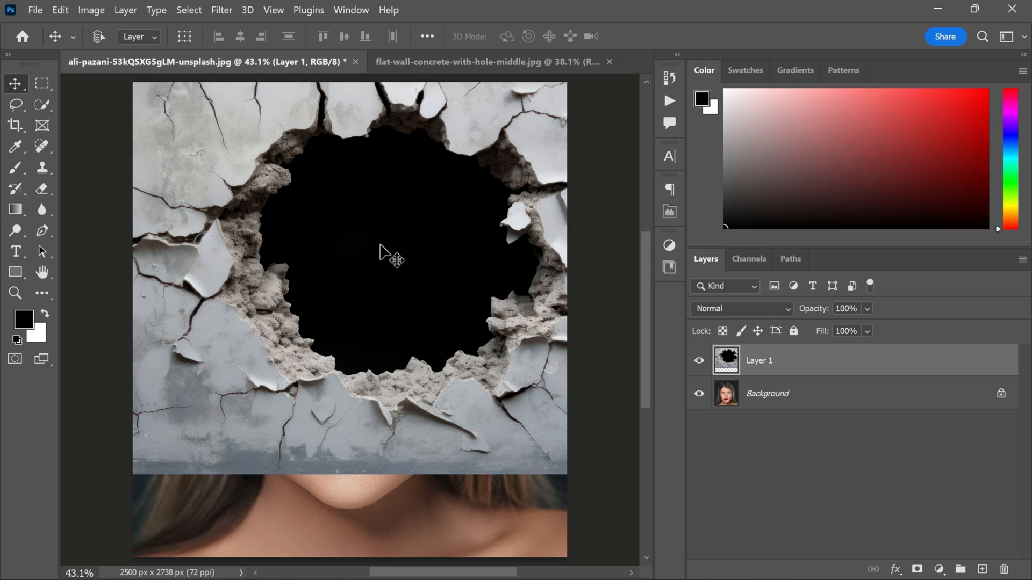
key(Ctrl+T)
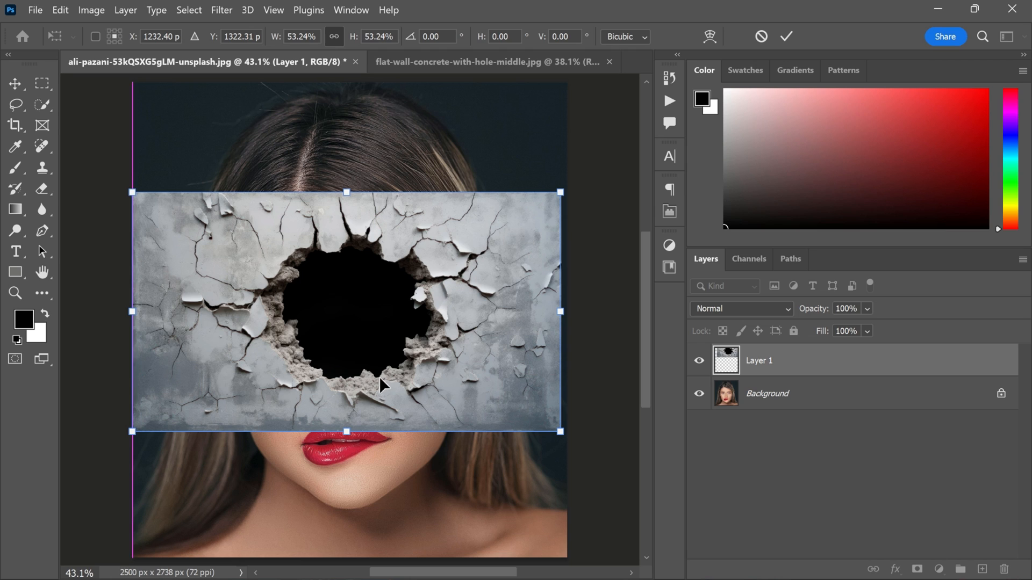
Step: Commit the hole layer's transform and set its blend mode to a darkening mode like Multiply
click(736, 308)
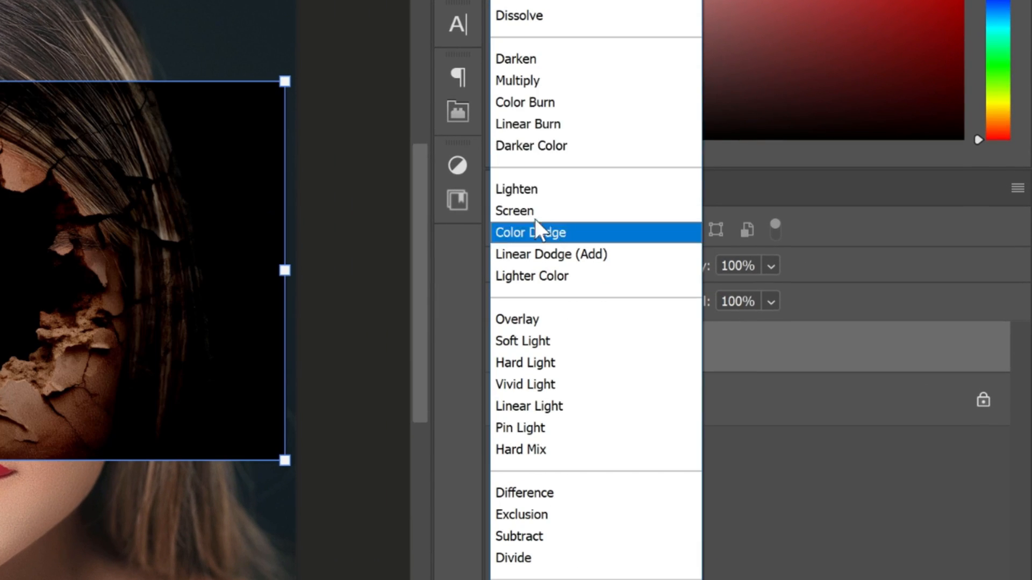
click(517, 80)
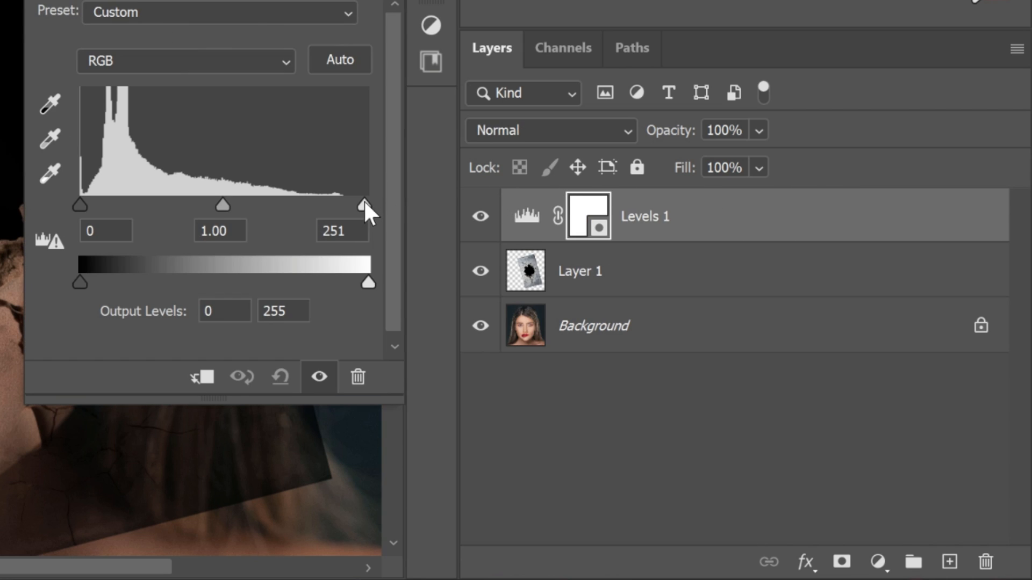
Step: Drag the Levels white input slider left to brighten the clipped concrete texture
drag(366, 205, 289, 205)
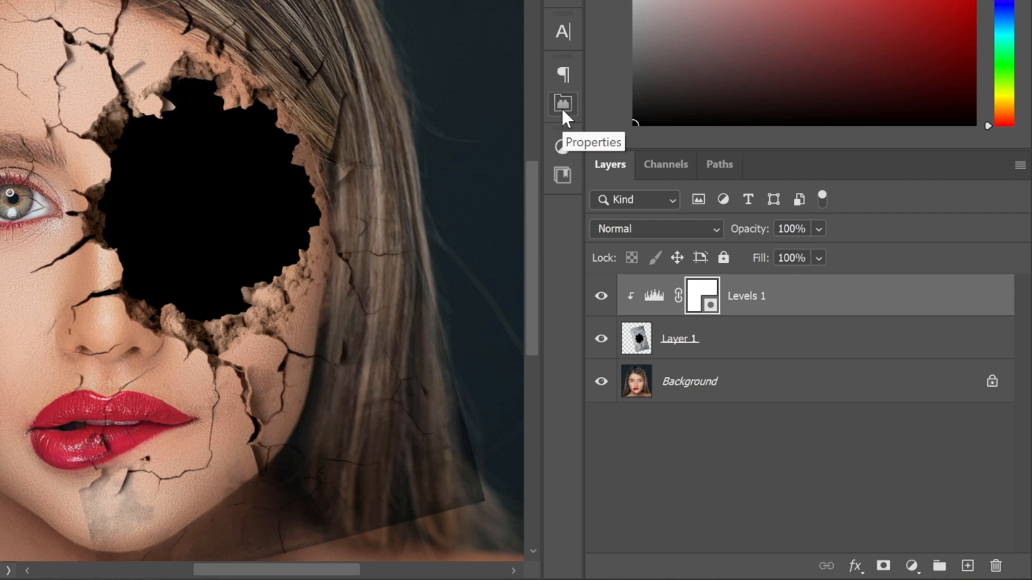
Step: Add a layer mask to Layer 1 and paint black over the eye, nose and lips
click(678, 338)
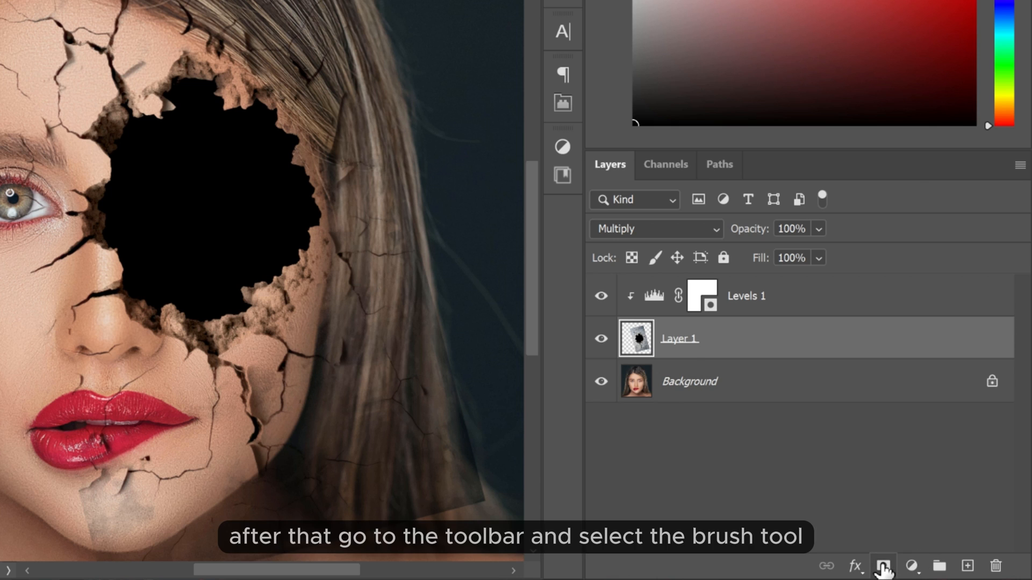
click(882, 566)
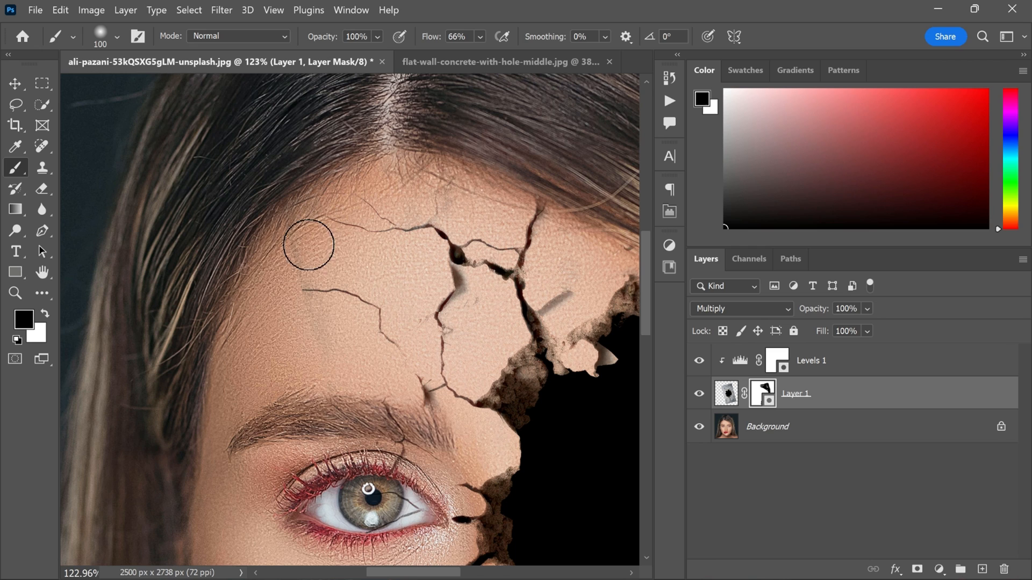
scroll(down, 3)
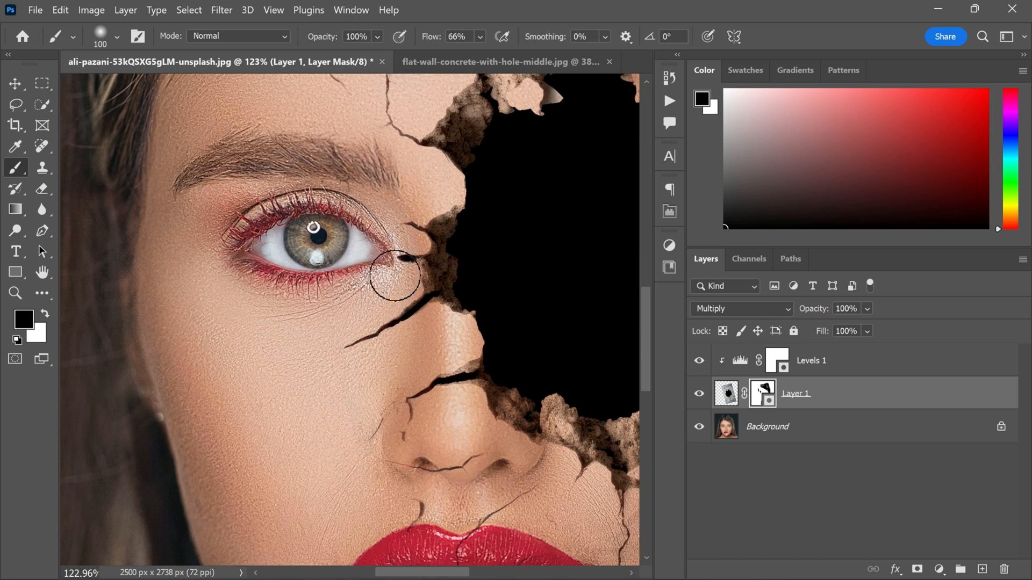
scroll(down, 3)
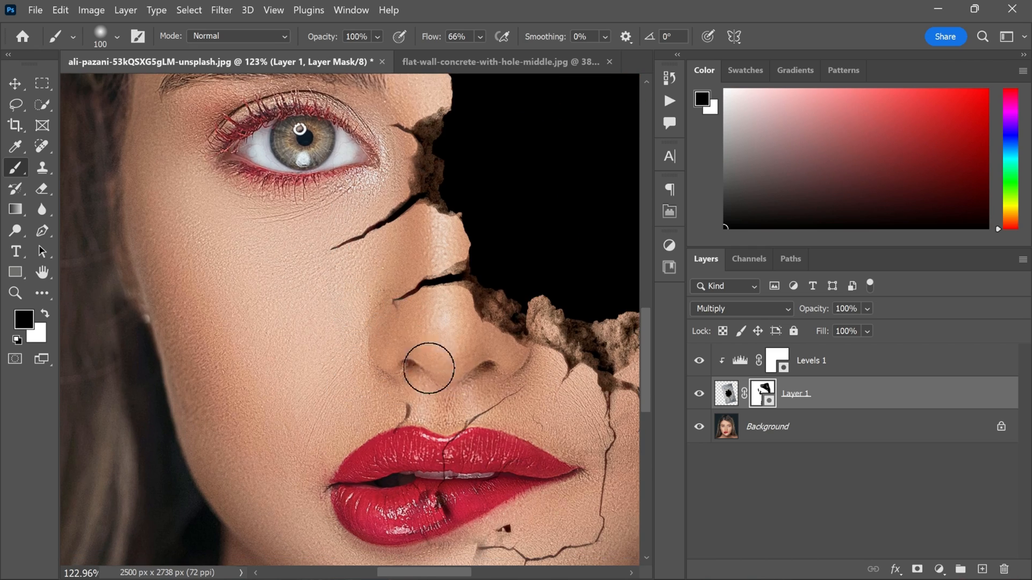
scroll(down, 3)
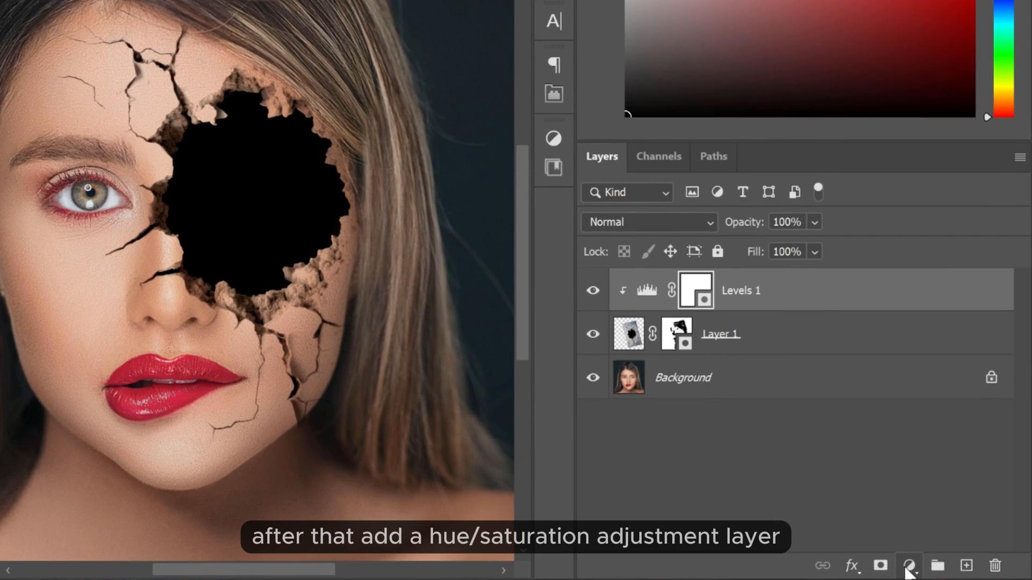
Step: Add a Hue/Saturation adjustment and shift its slider to recolour the concrete texture
click(909, 566)
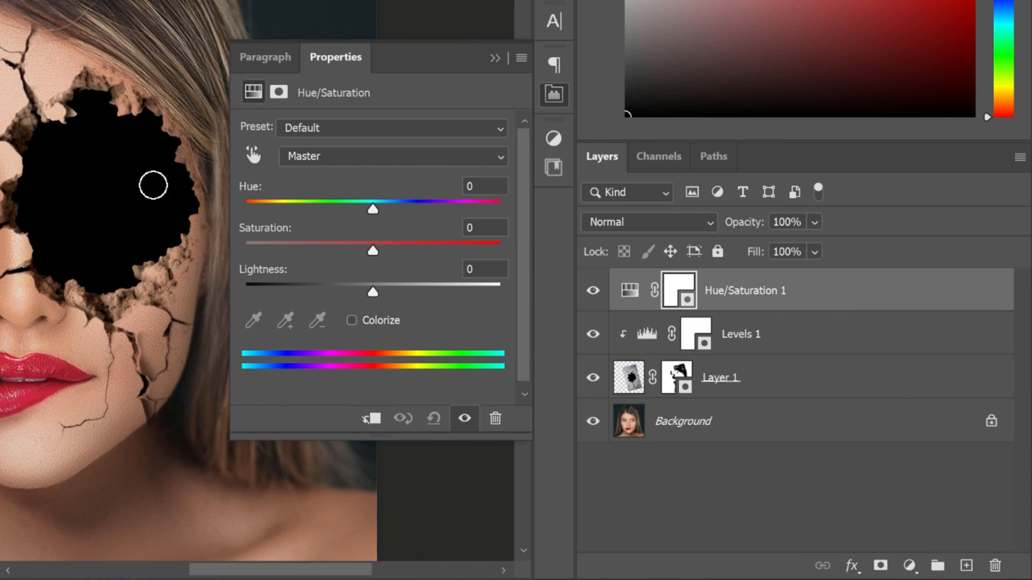
drag(371, 209, 353, 209)
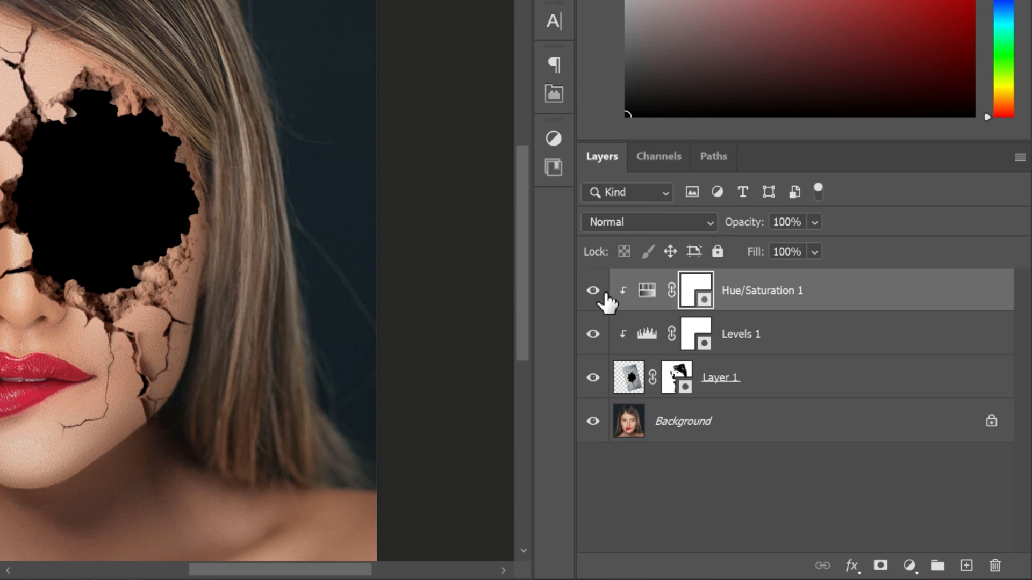
Step: Stamp visible layers into Layer 2 with Ctrl+Alt+Shift+E and convert it to a smart object
key(ctrl+alt+shift+e)
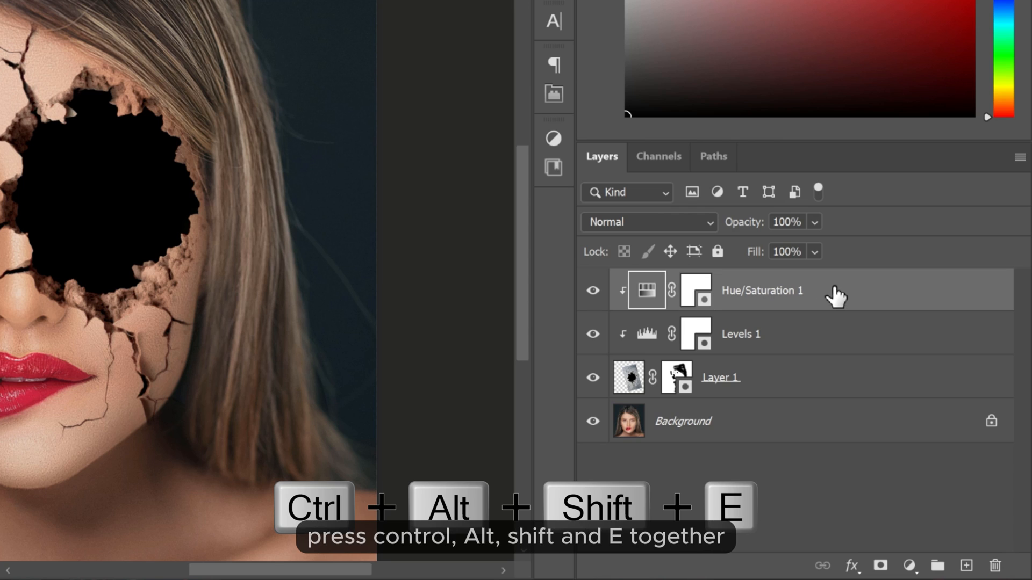
key(ctrl+alt+shift+e)
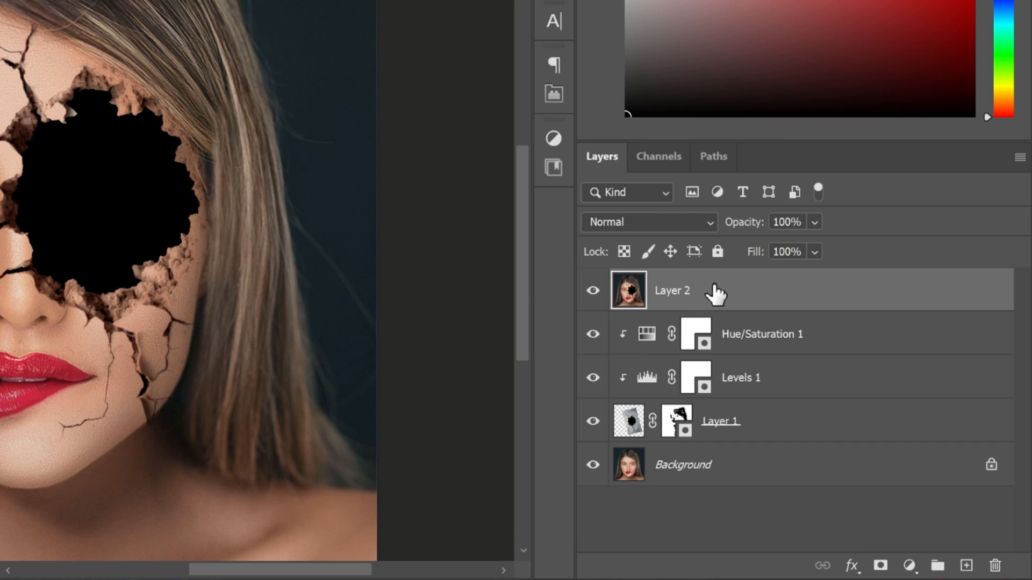
right_click(671, 291)
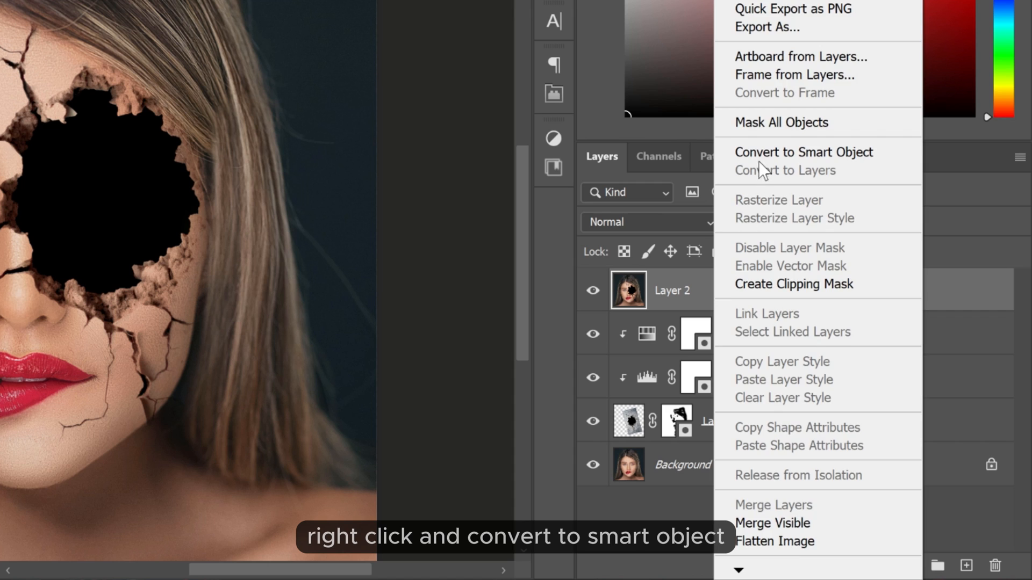
click(804, 153)
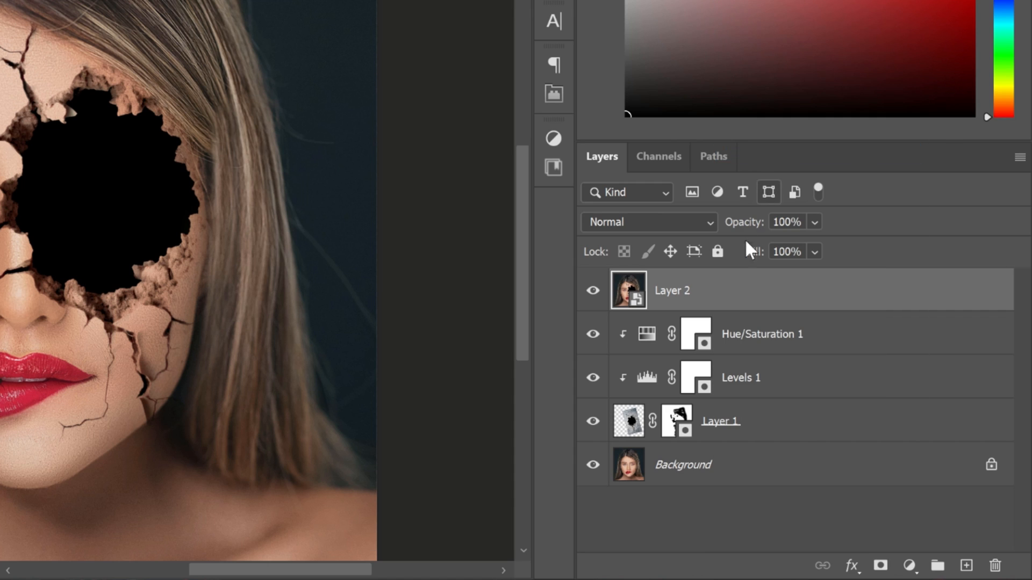
click(205, 13)
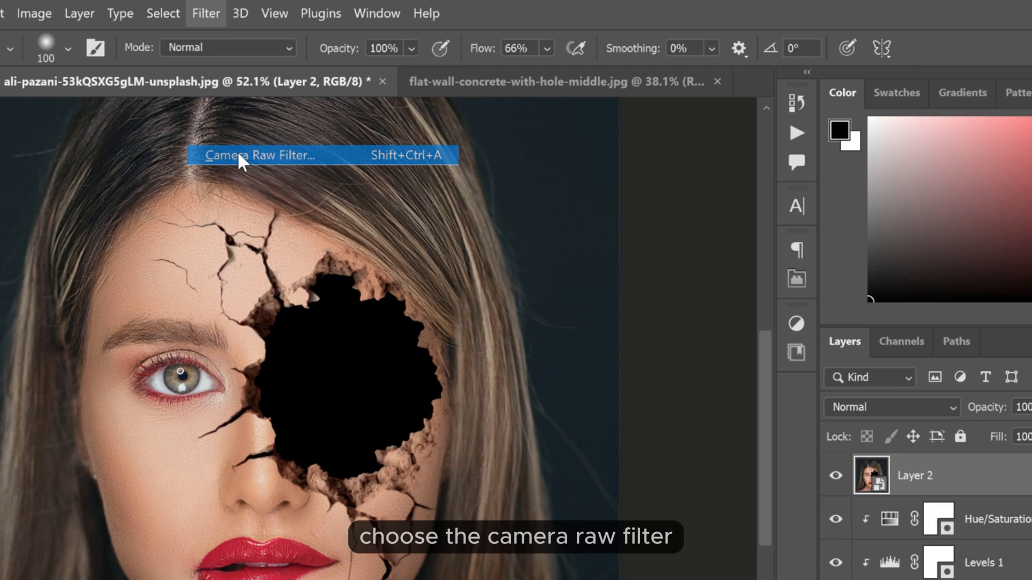
Step: Apply a Camera Raw Filter with Light, Color and Effects slider adjustments to the smart object
click(260, 155)
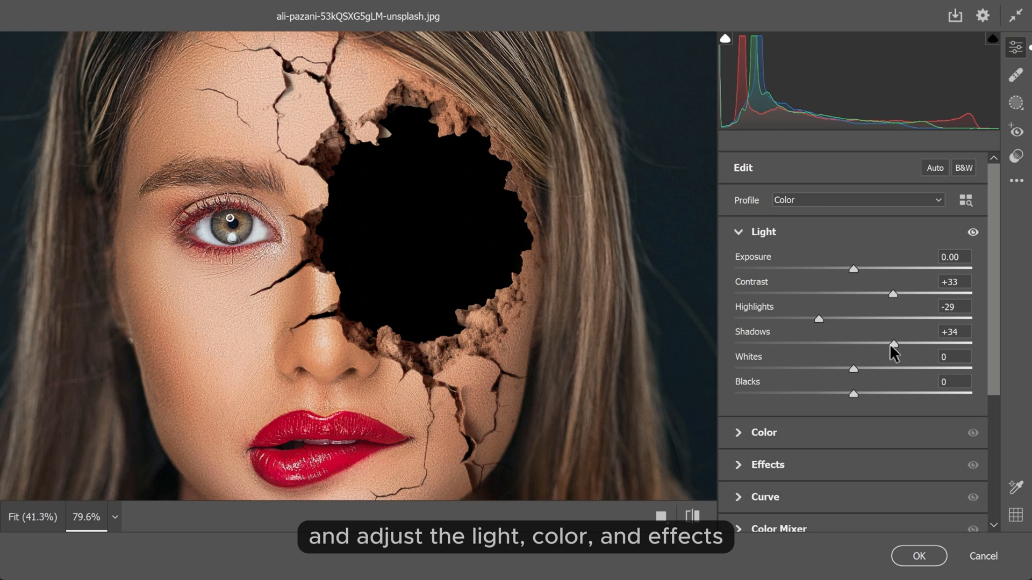
scroll(down, 3)
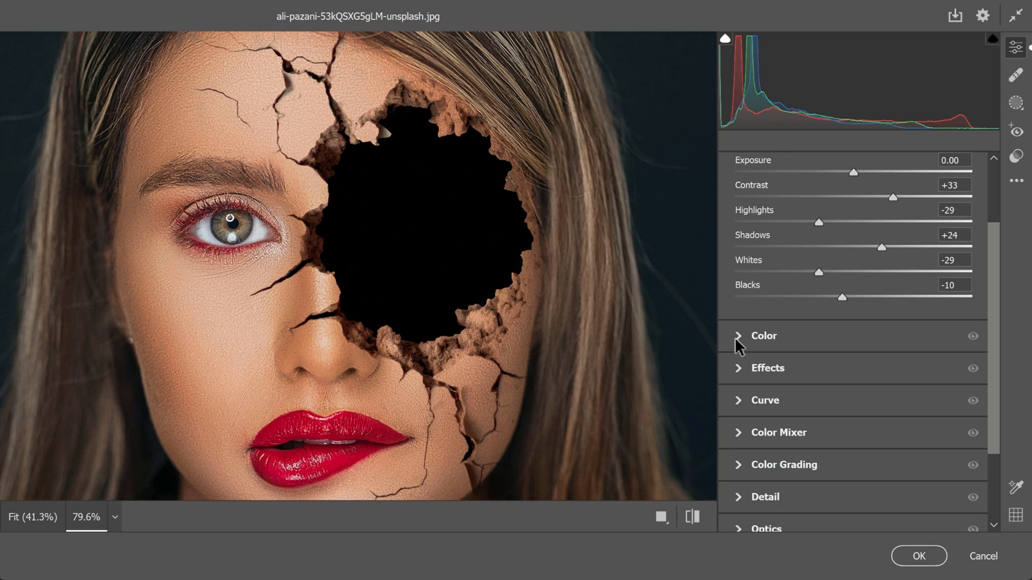
click(738, 335)
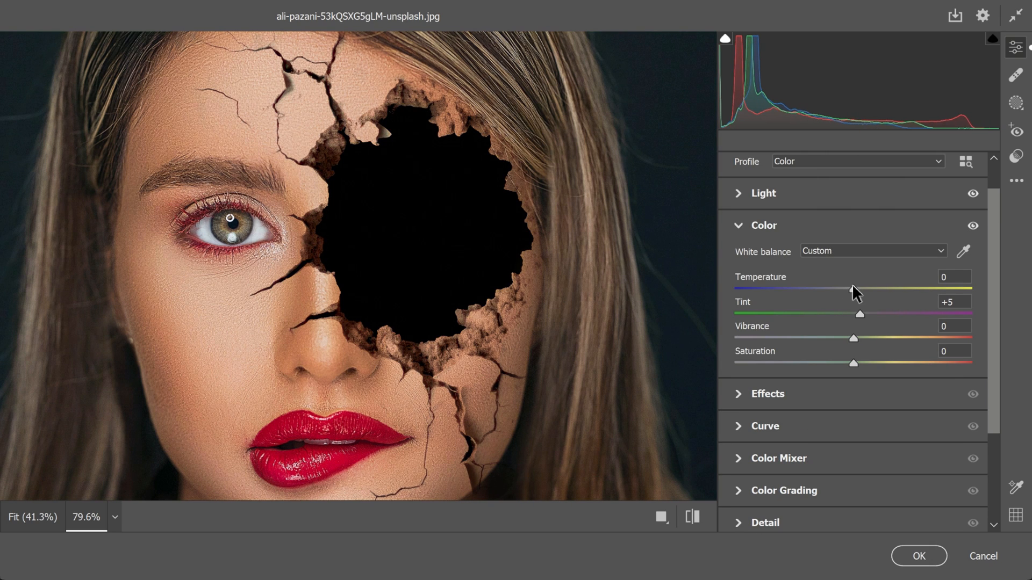
click(768, 394)
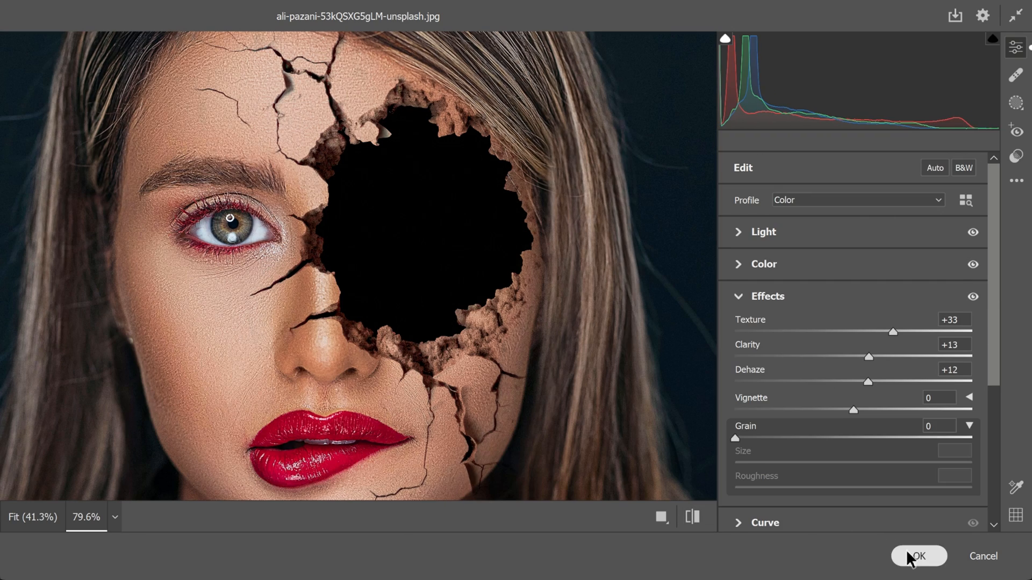
click(918, 557)
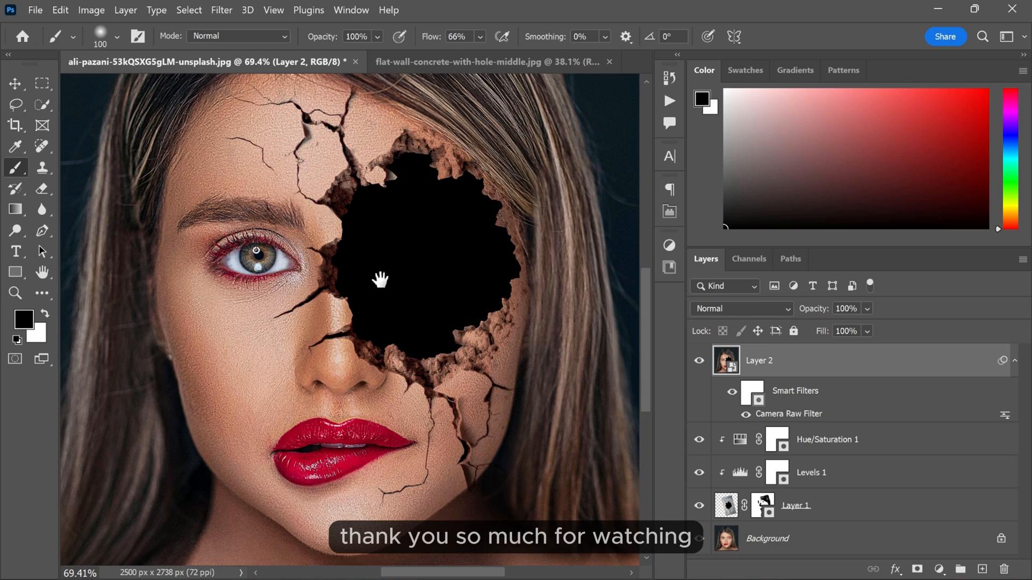